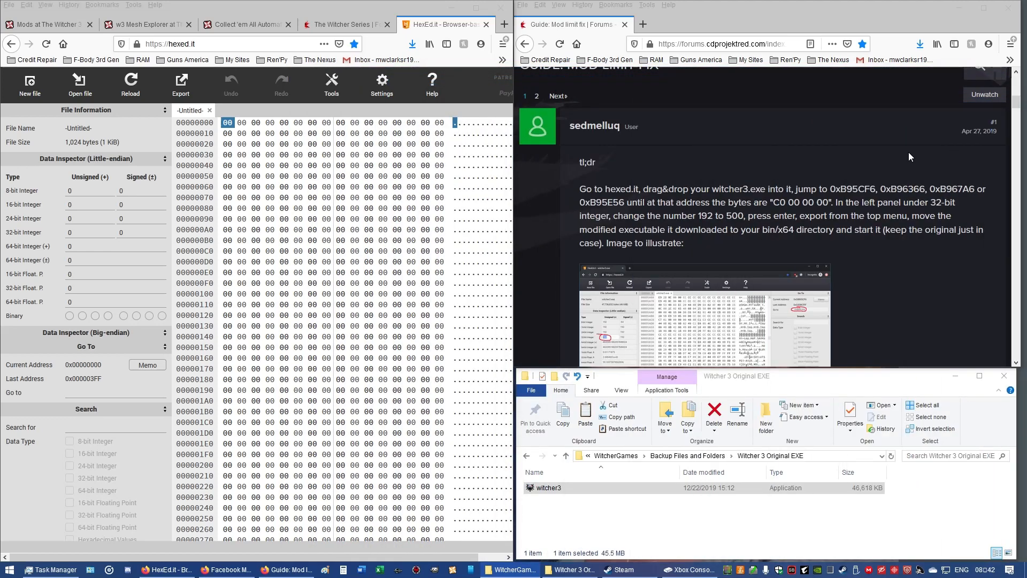
mouse_move(749, 162)
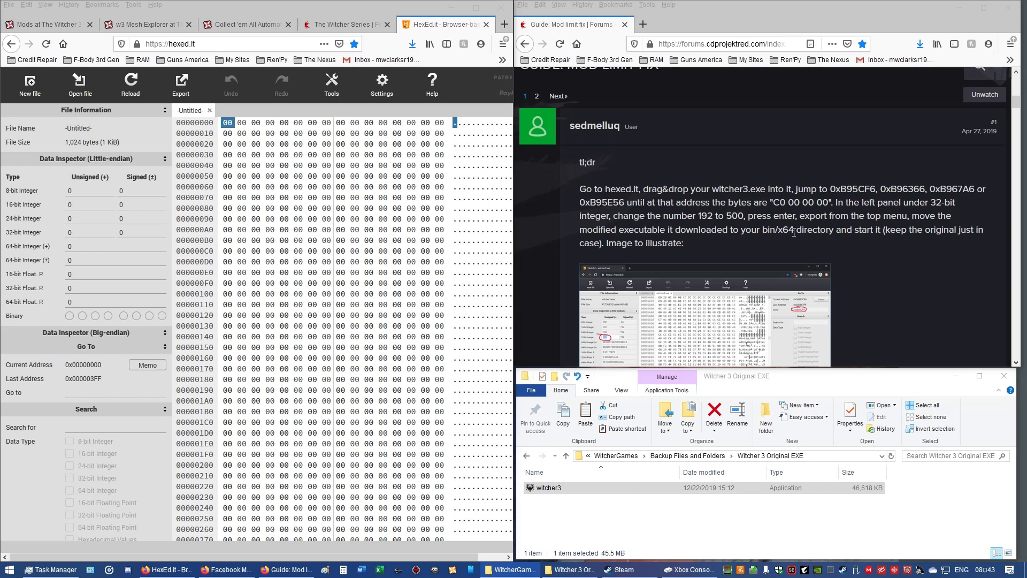
mouse_move(632, 194)
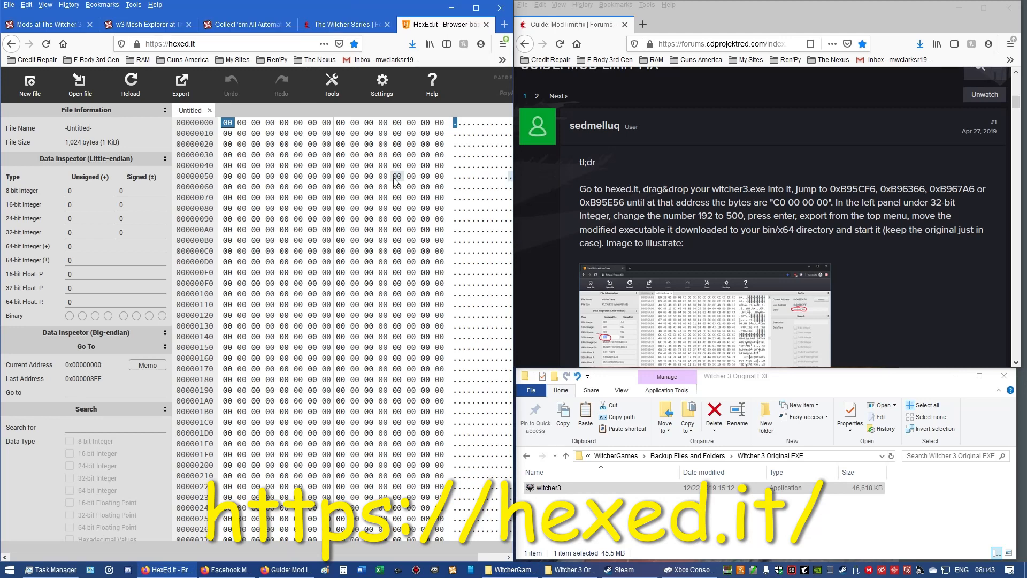
mouse_move(282, 176)
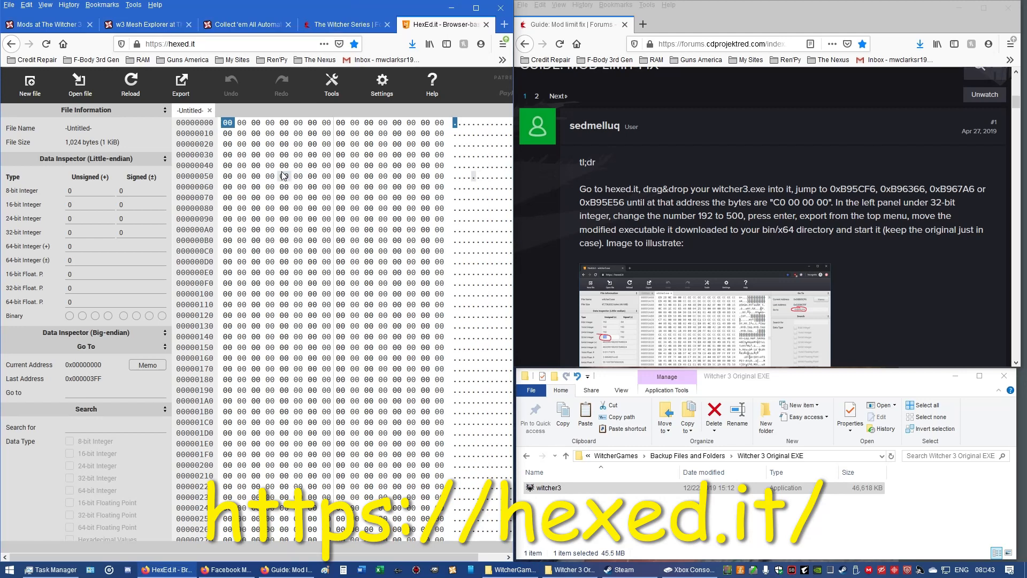
mouse_move(808, 210)
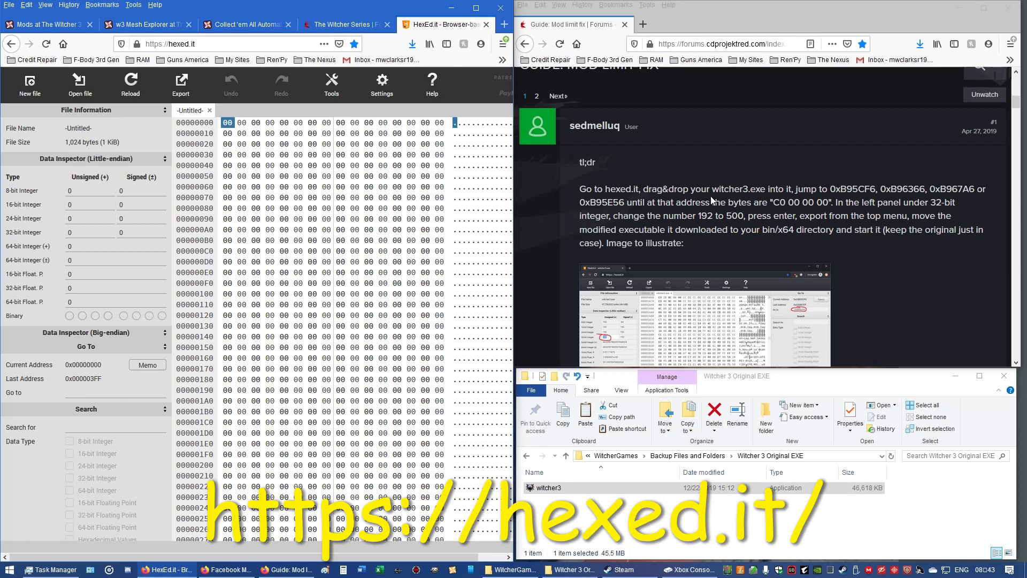
mouse_move(744, 193)
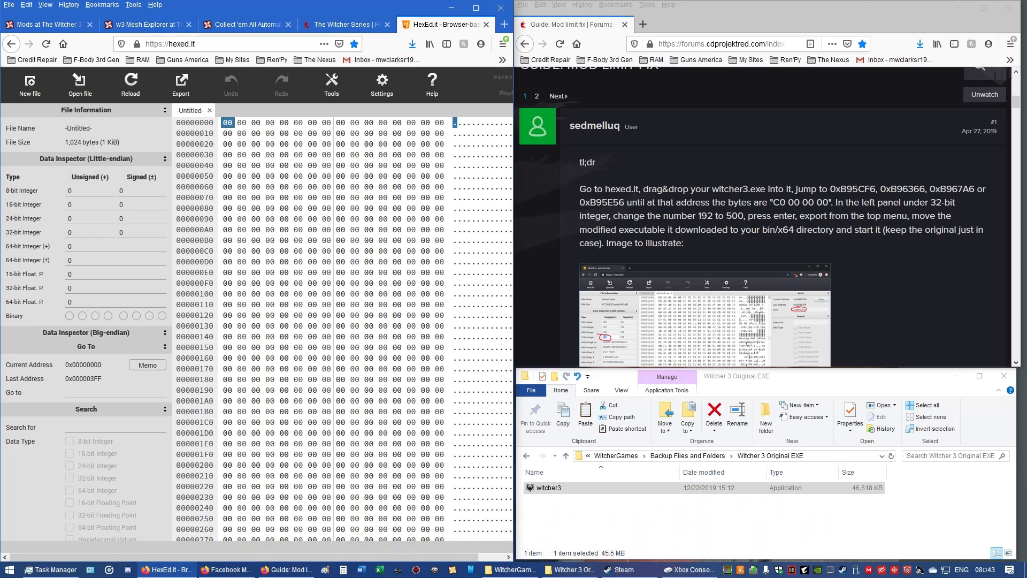
mouse_move(284, 208)
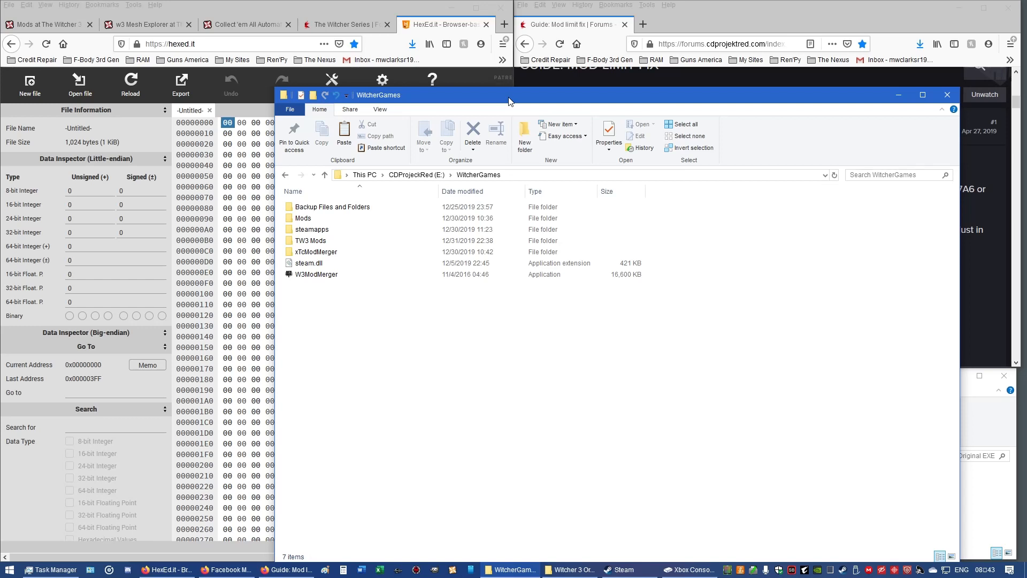
mouse_move(419, 205)
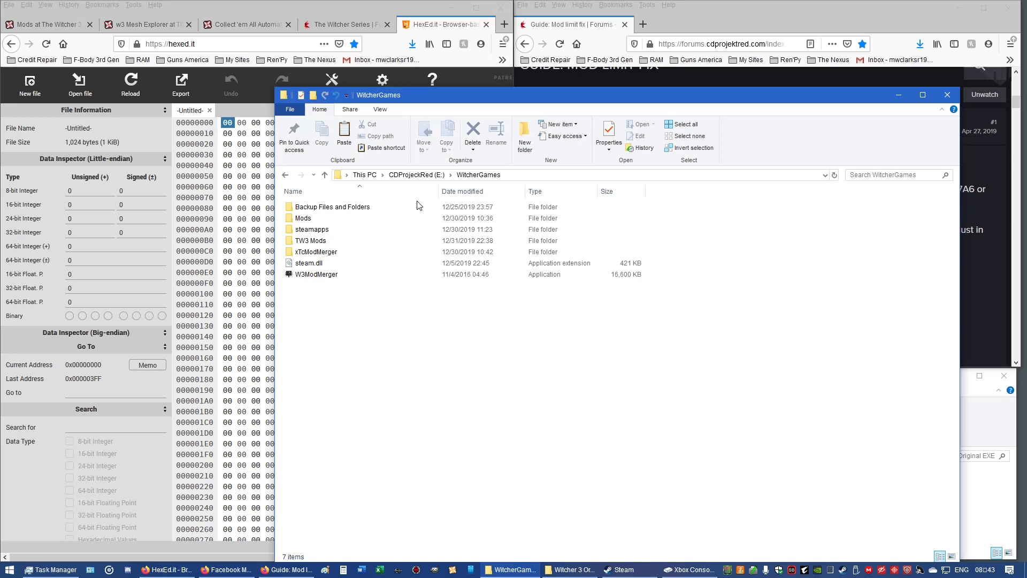
Step: Navigate Explorer through steamapps and common into The Witcher 3's Bin\x64 folder
click(312, 229)
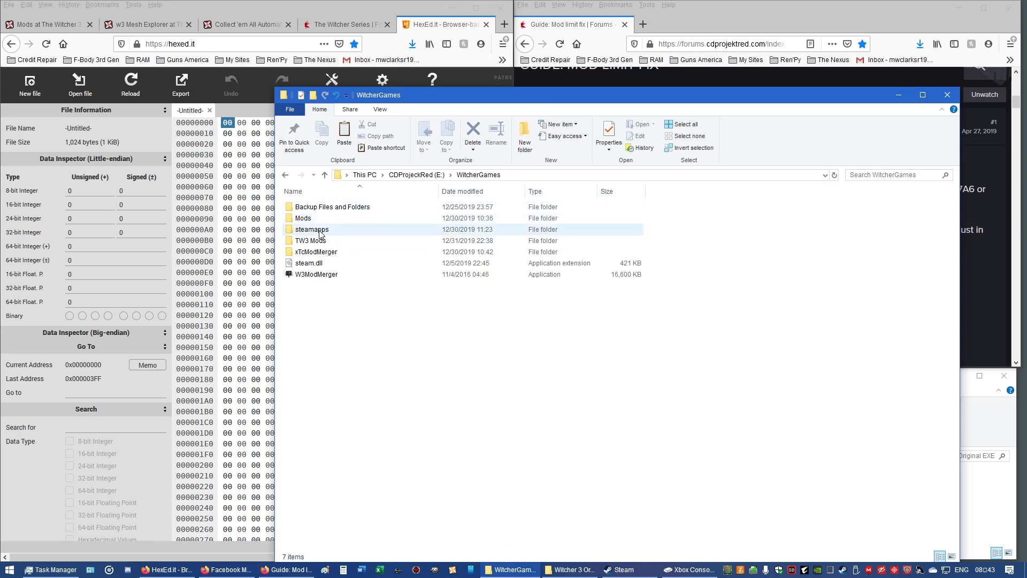
mouse_move(312, 229)
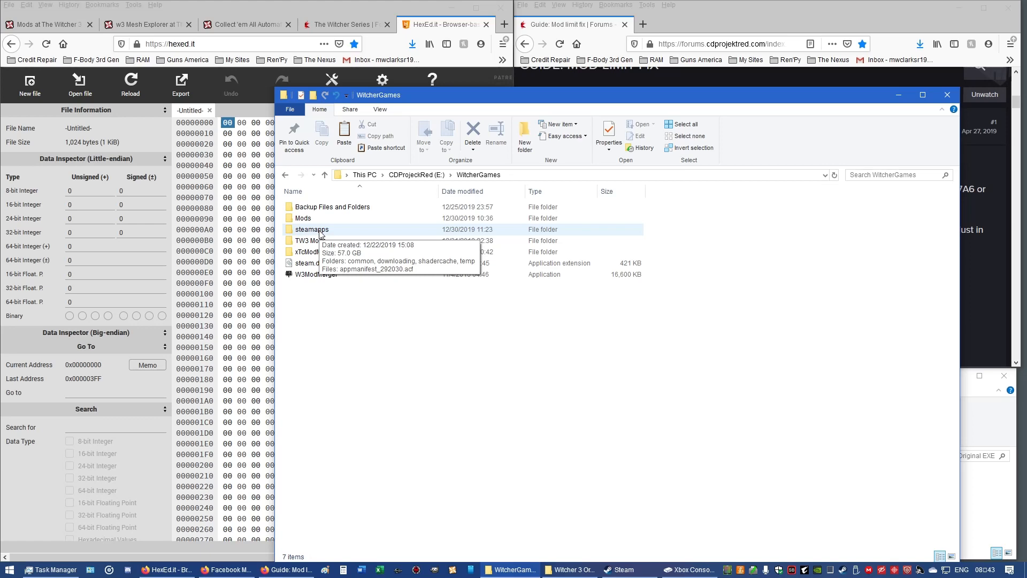
double_click(311, 229)
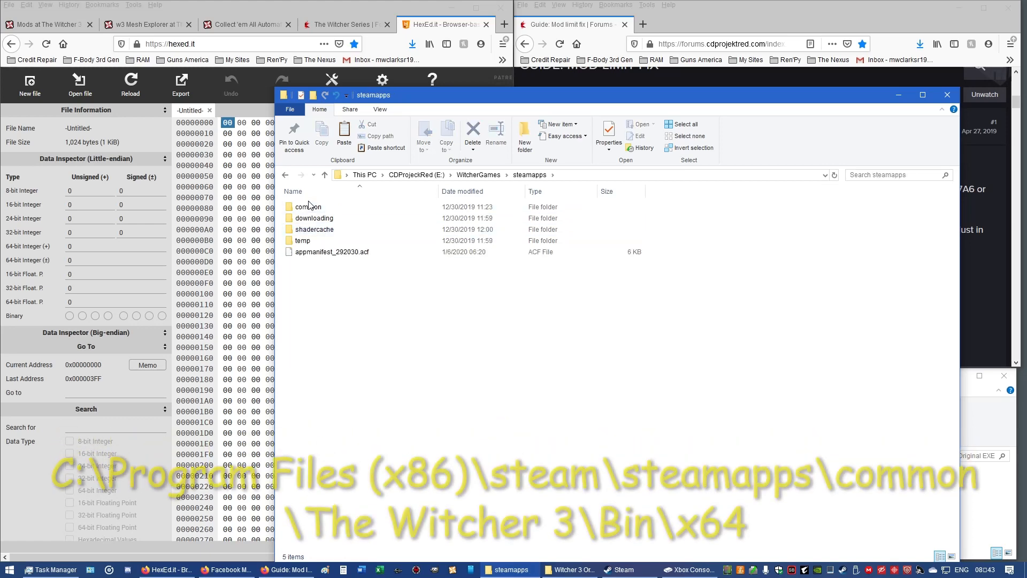
double_click(308, 207)
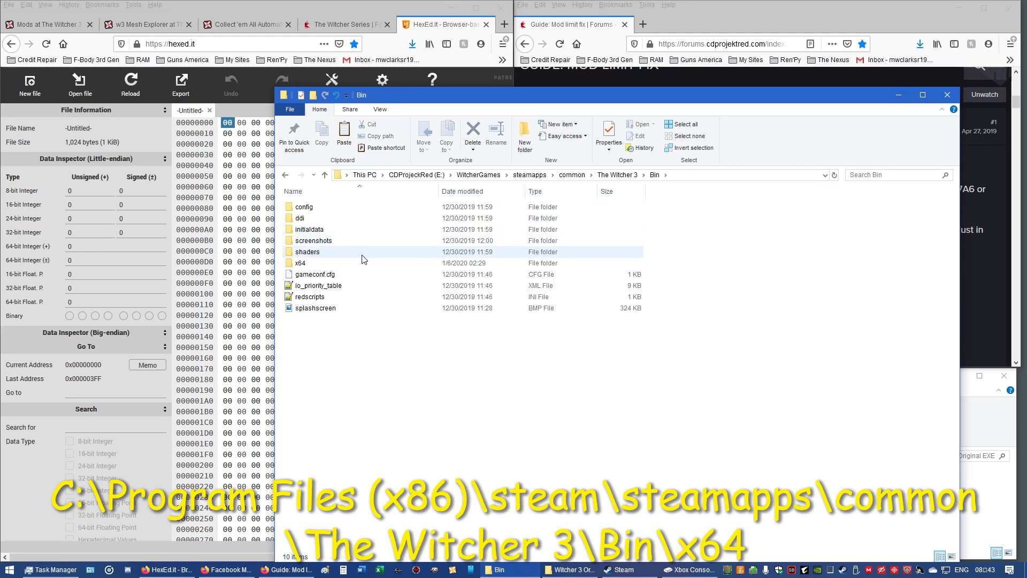
double_click(299, 263)
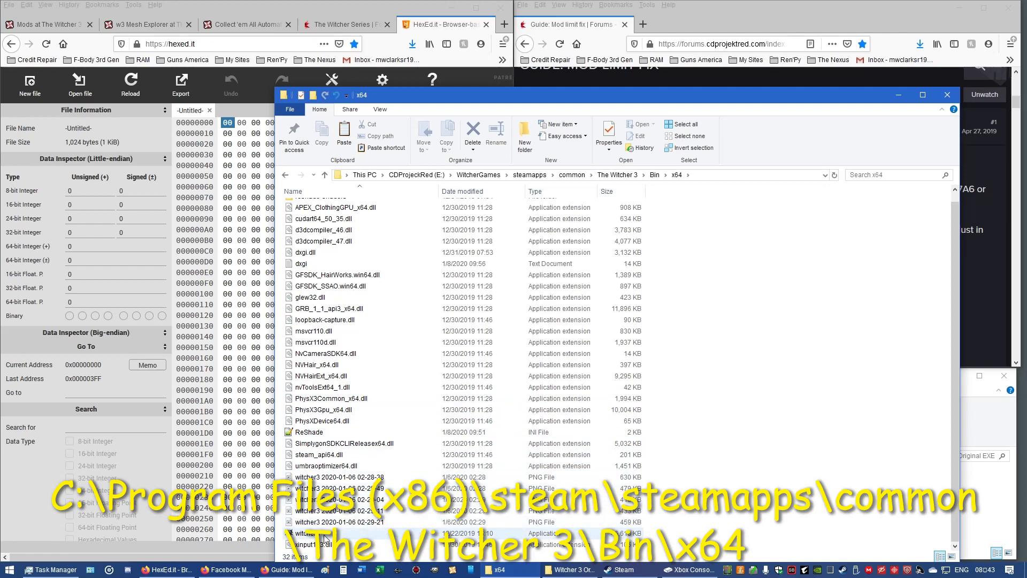
mouse_move(324, 536)
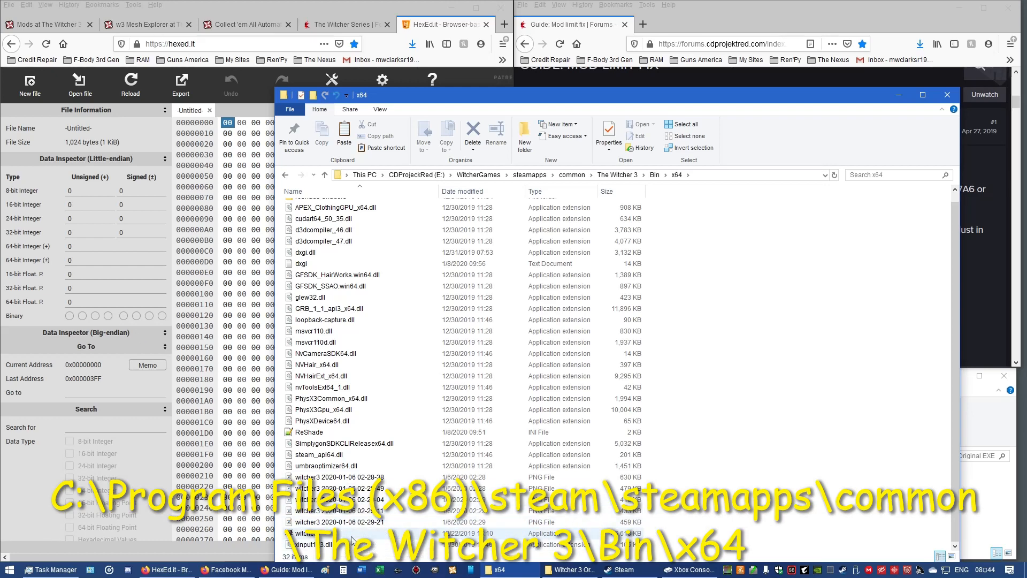
mouse_move(352, 496)
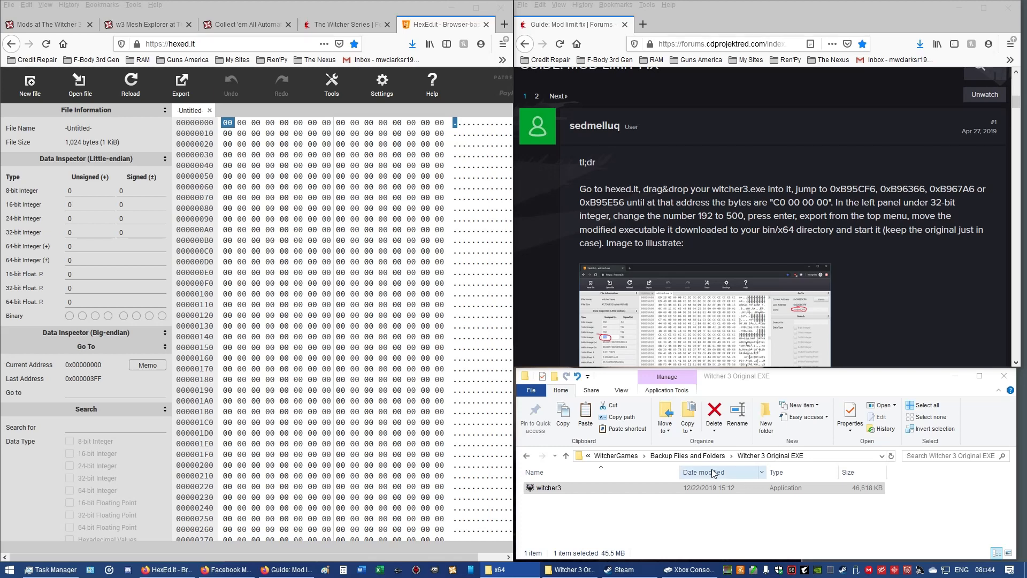
mouse_move(775, 391)
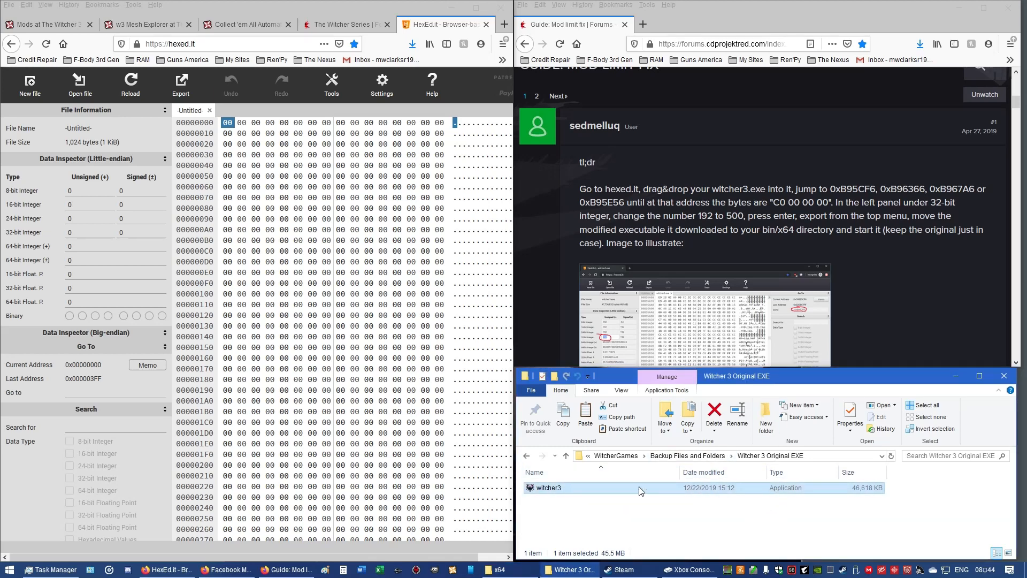
mouse_move(610, 492)
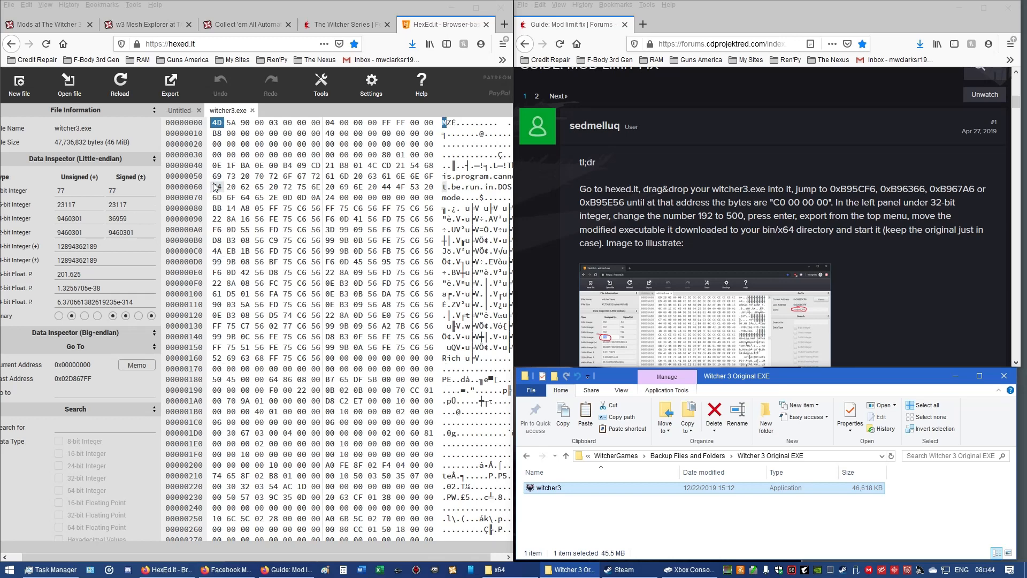
mouse_move(146, 555)
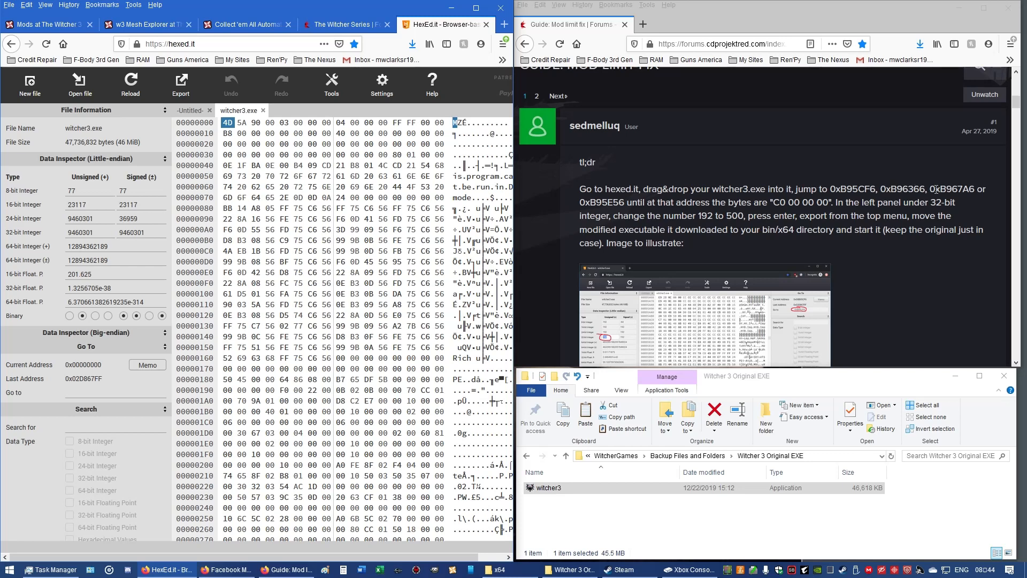
mouse_move(52, 307)
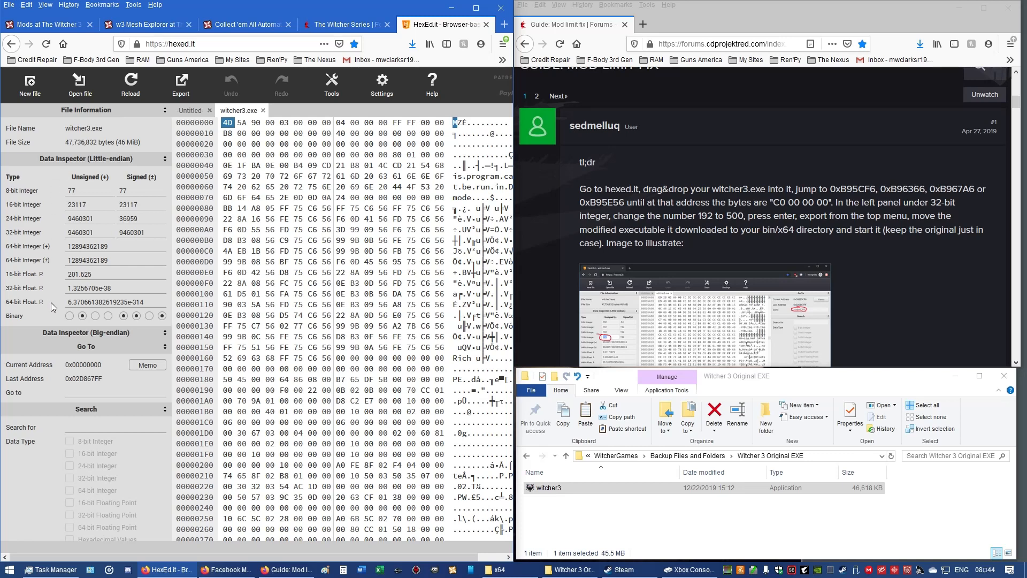
mouse_move(22, 396)
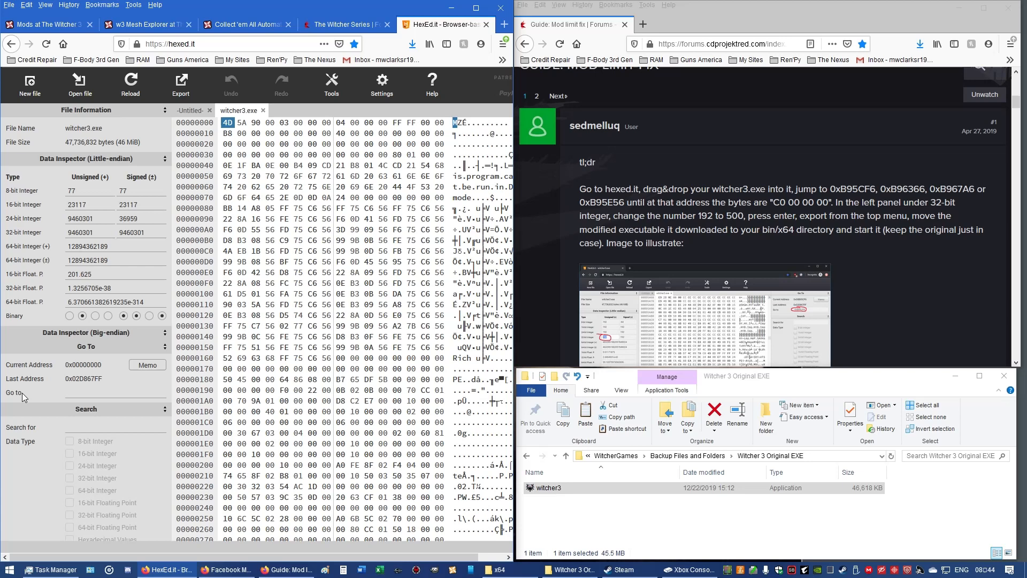
Step: Activate the Go to address box in the left Go To panel
click(115, 391)
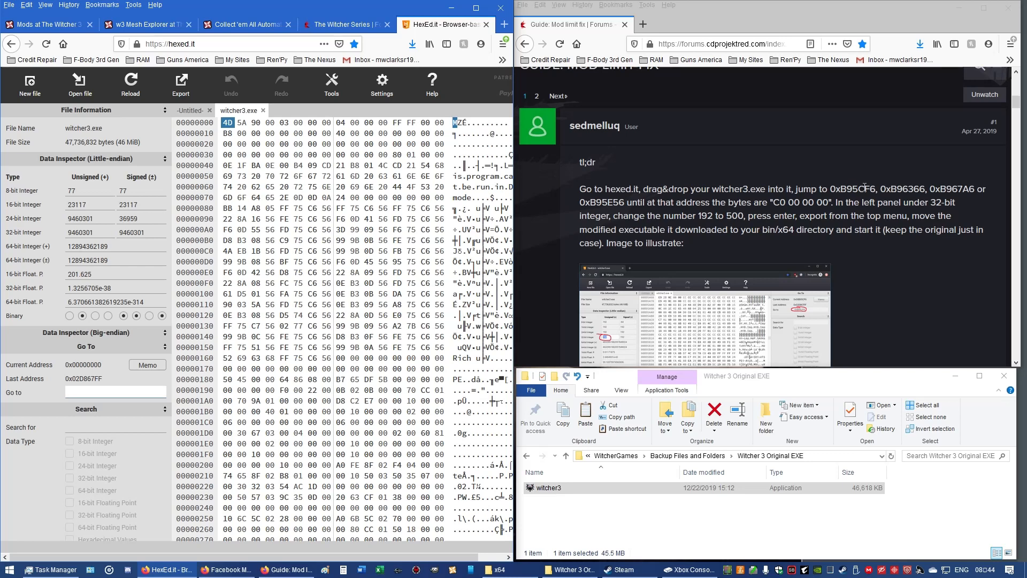
mouse_move(621, 200)
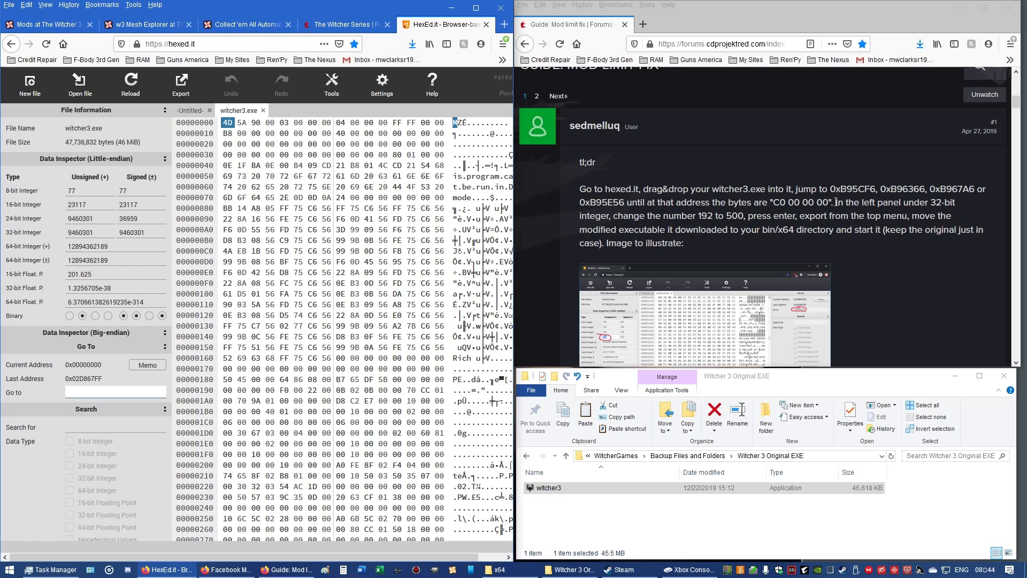
click(117, 392)
text(0xb95e56)
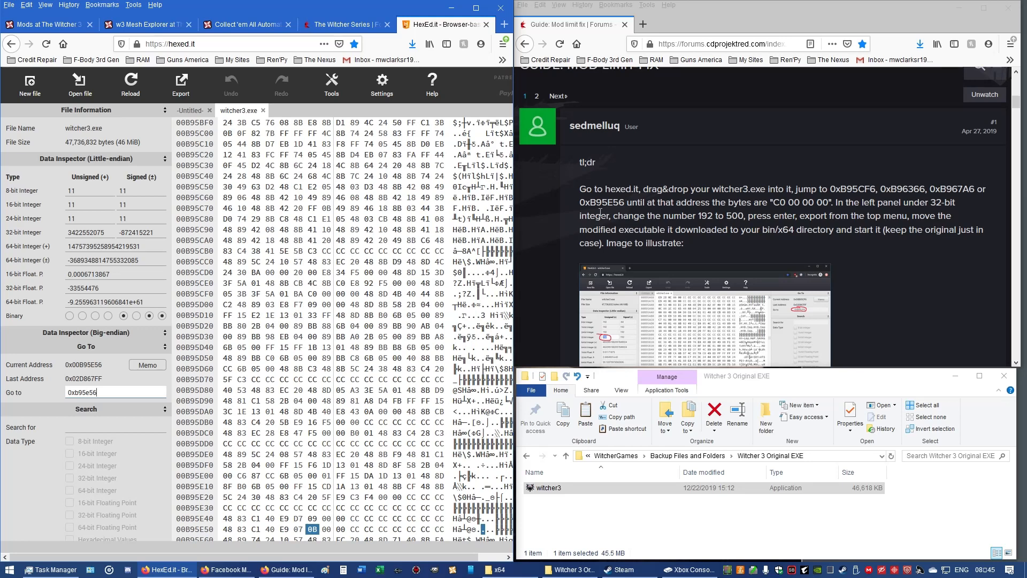
mouse_move(755, 215)
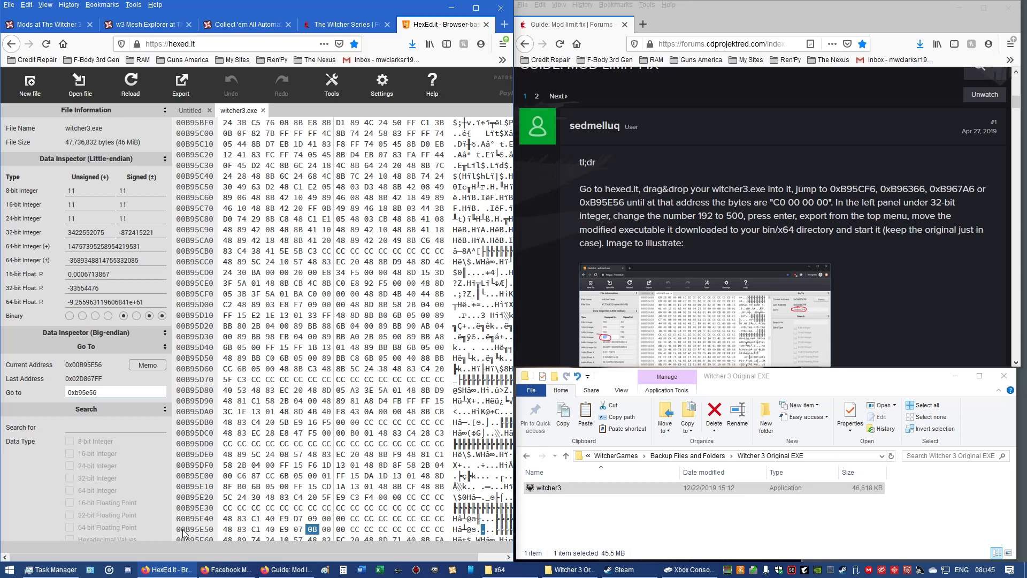
mouse_move(189, 534)
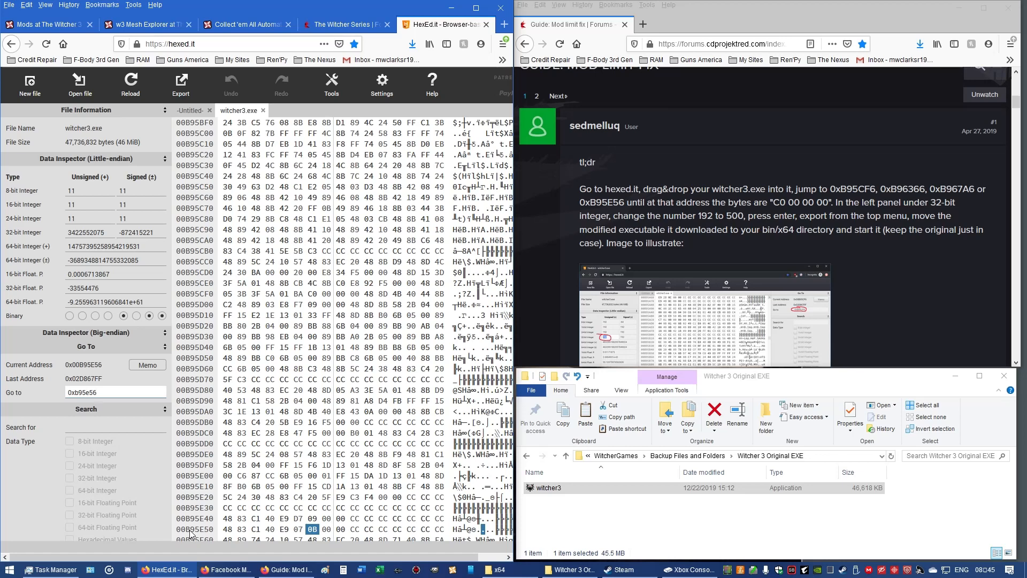
Step: Jump to guide offset 0xB967A6, then start entering 0xB96366 in the Go to box
click(115, 392)
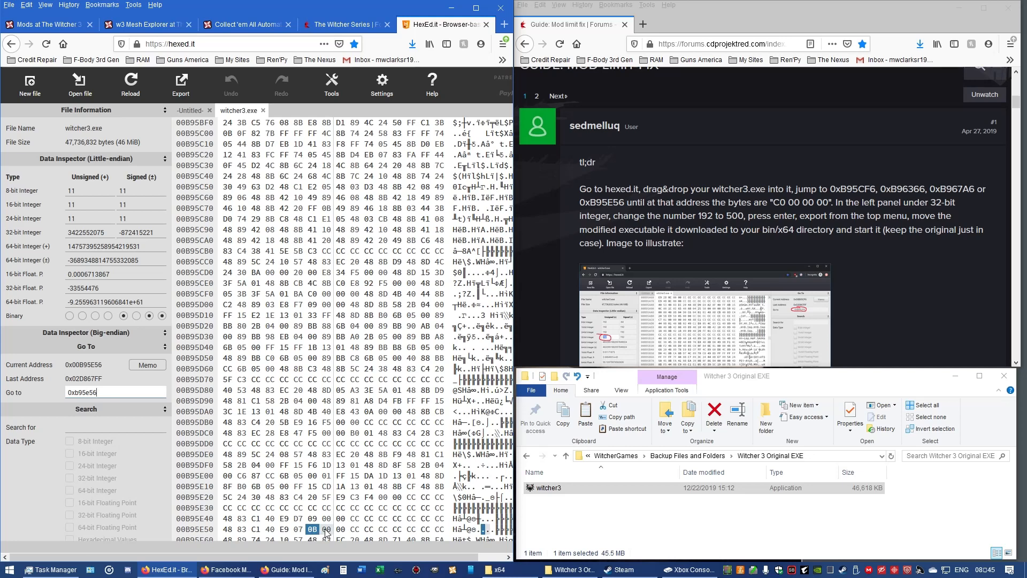
mouse_move(352, 533)
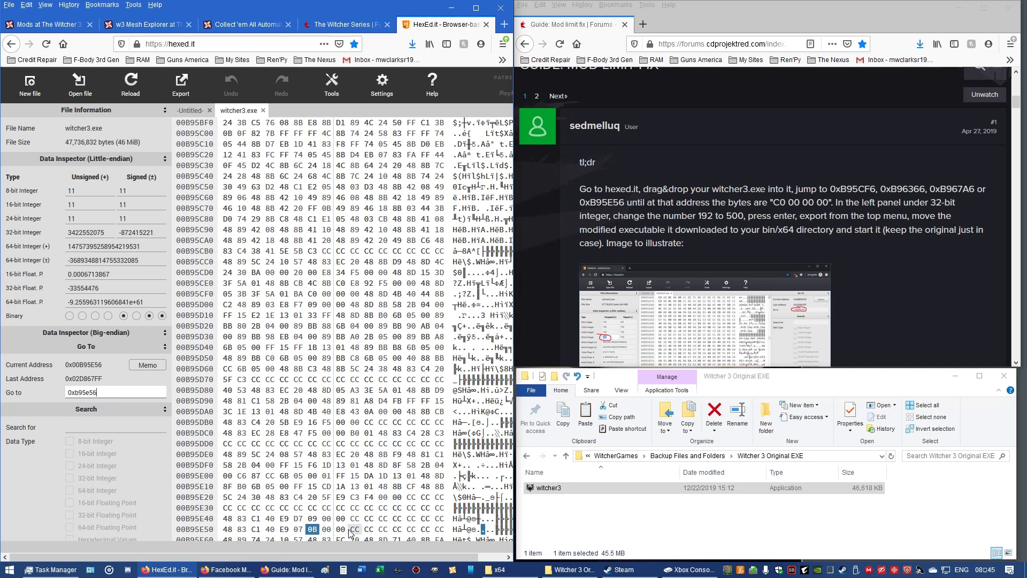
mouse_move(780, 205)
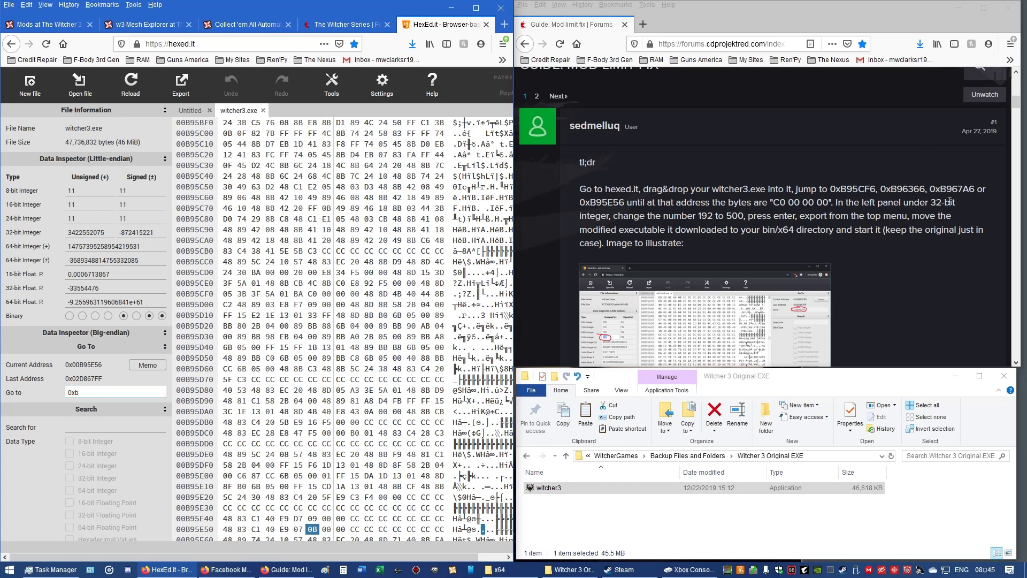
text(967)
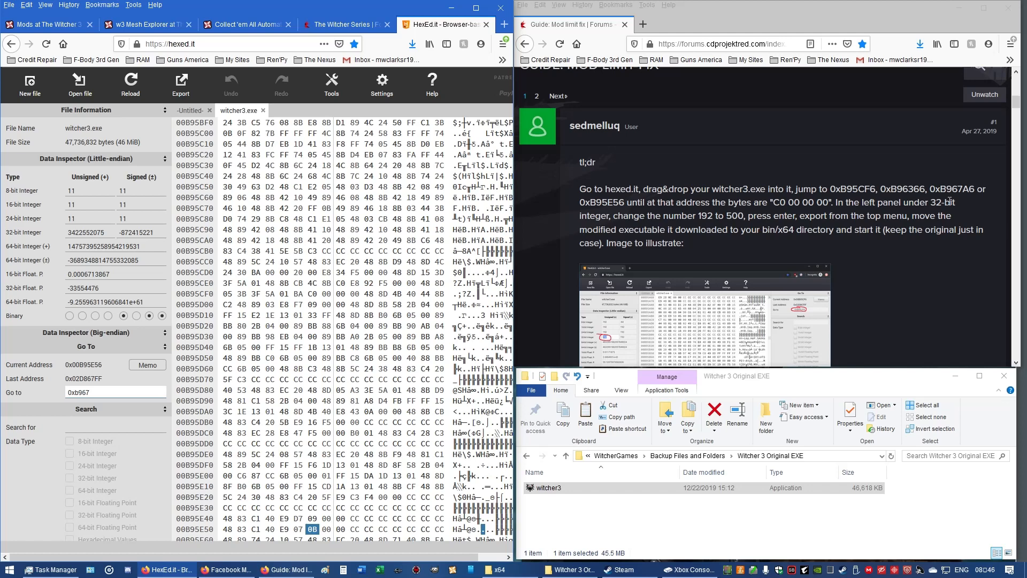
text(a6)
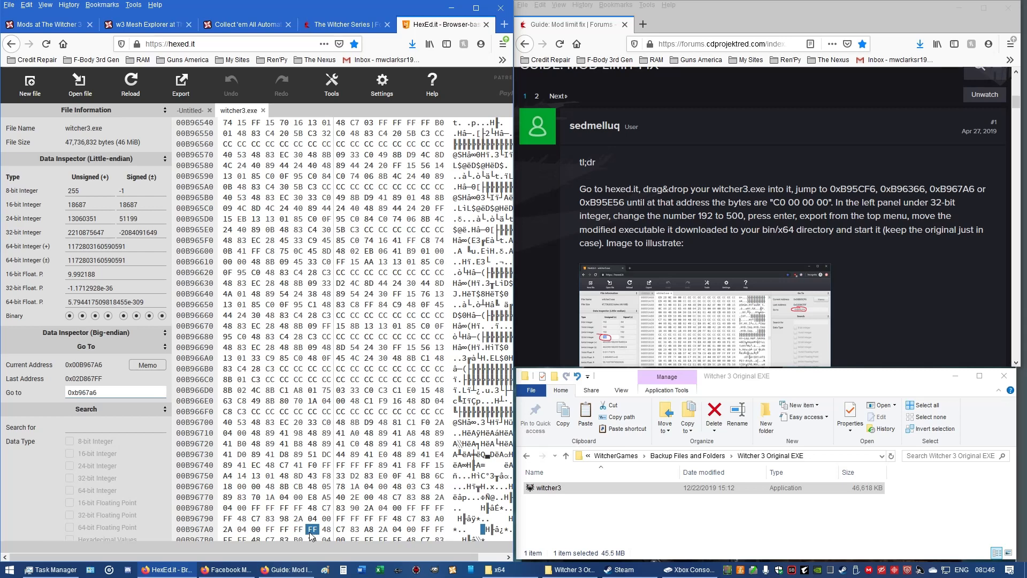
mouse_move(320, 536)
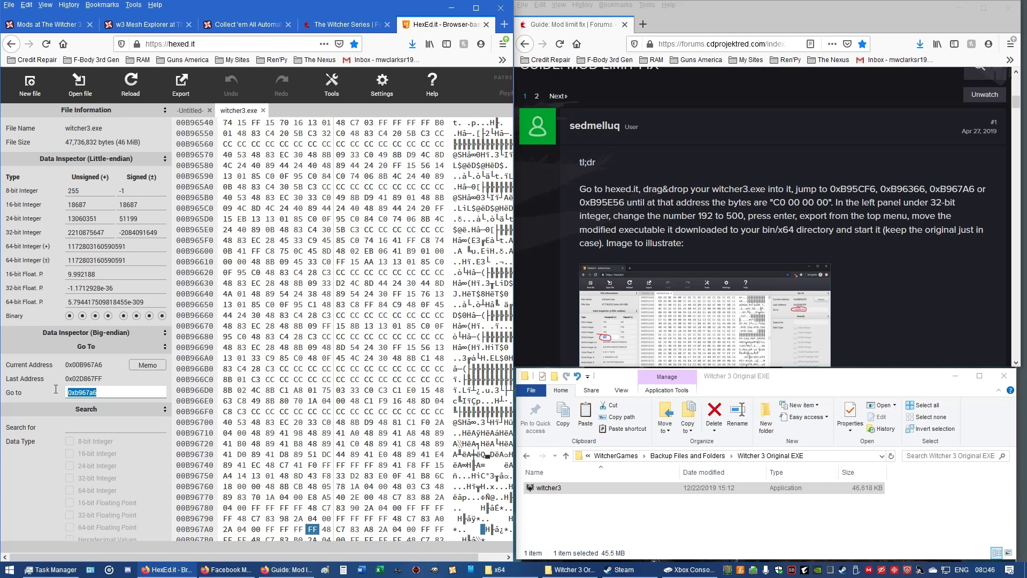
text(0x)
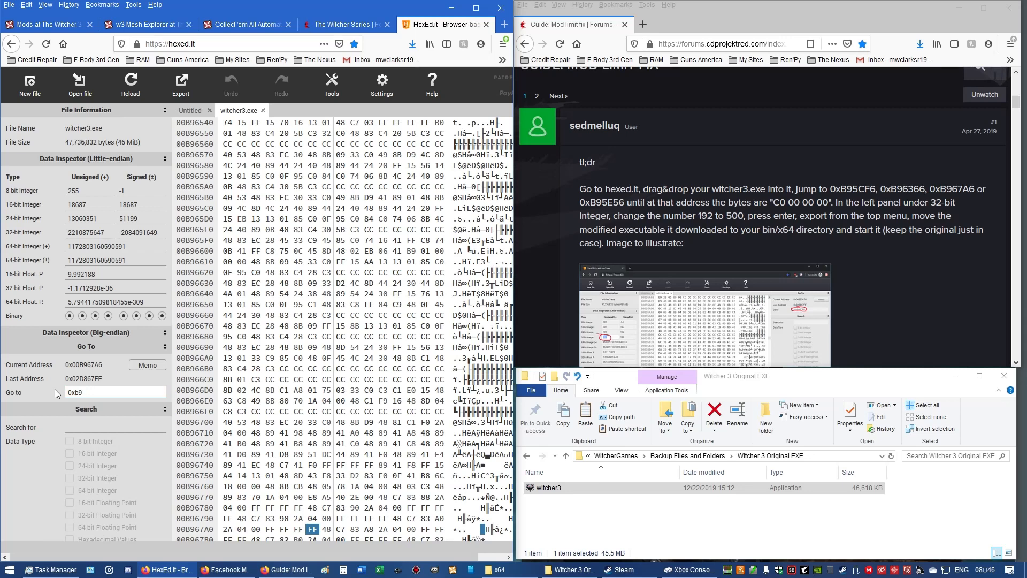
text(6366)
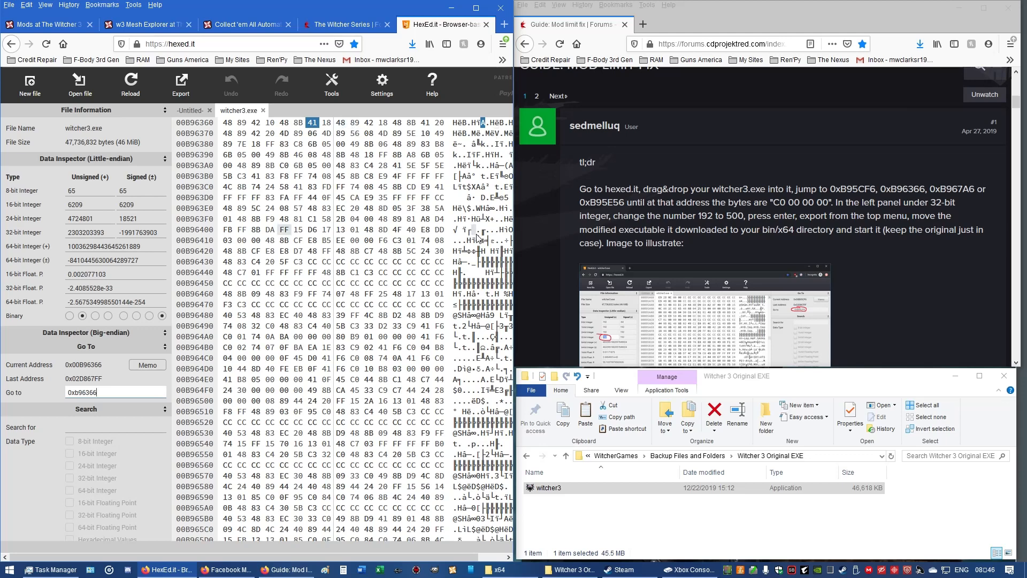
click(98, 392)
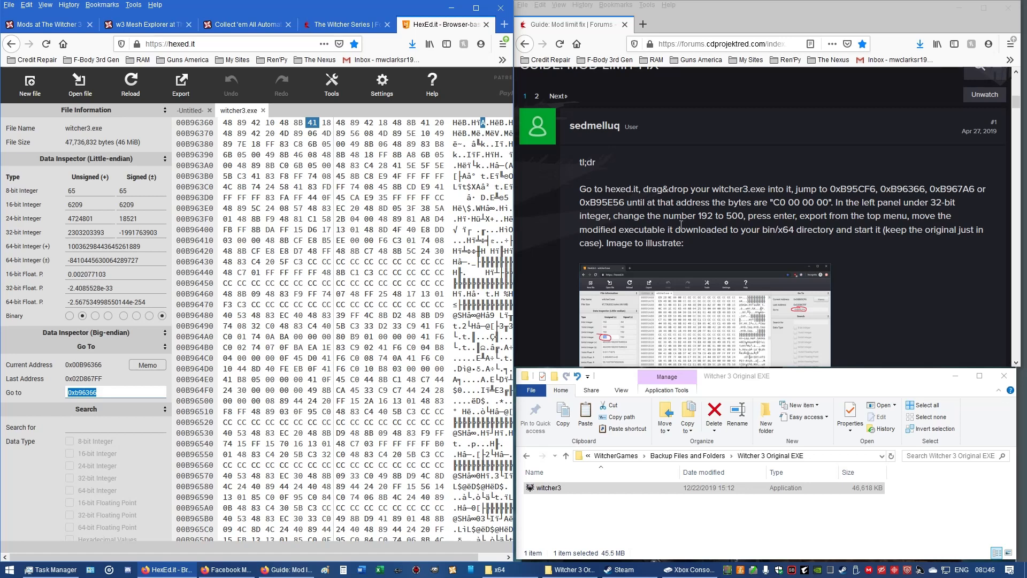
mouse_move(585, 269)
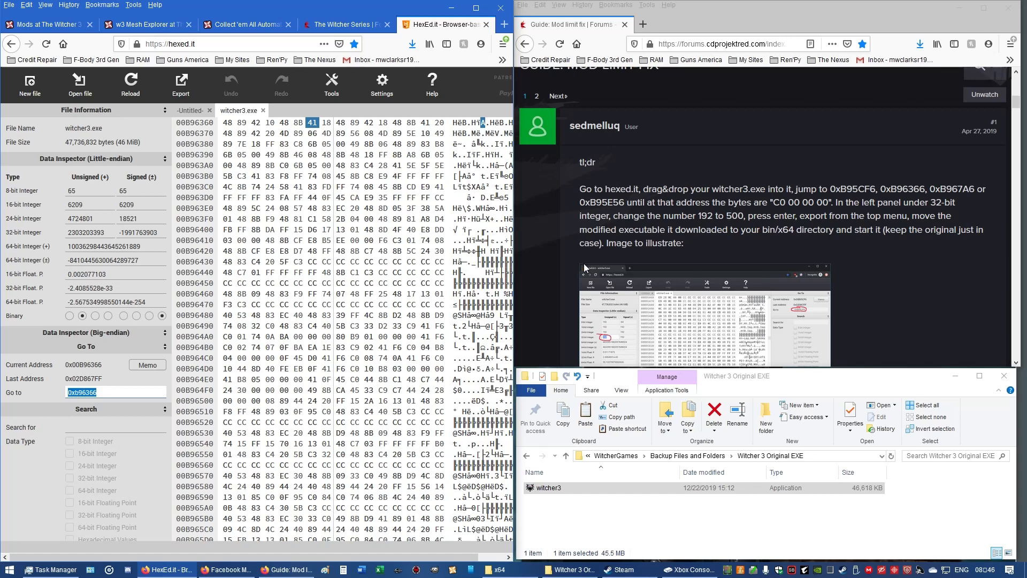
mouse_move(595, 272)
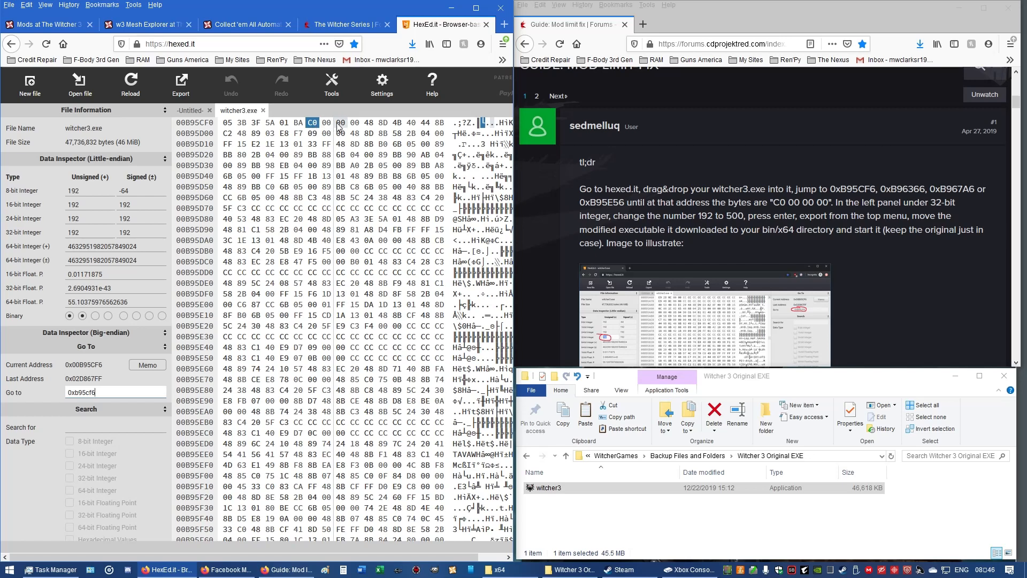
mouse_move(354, 126)
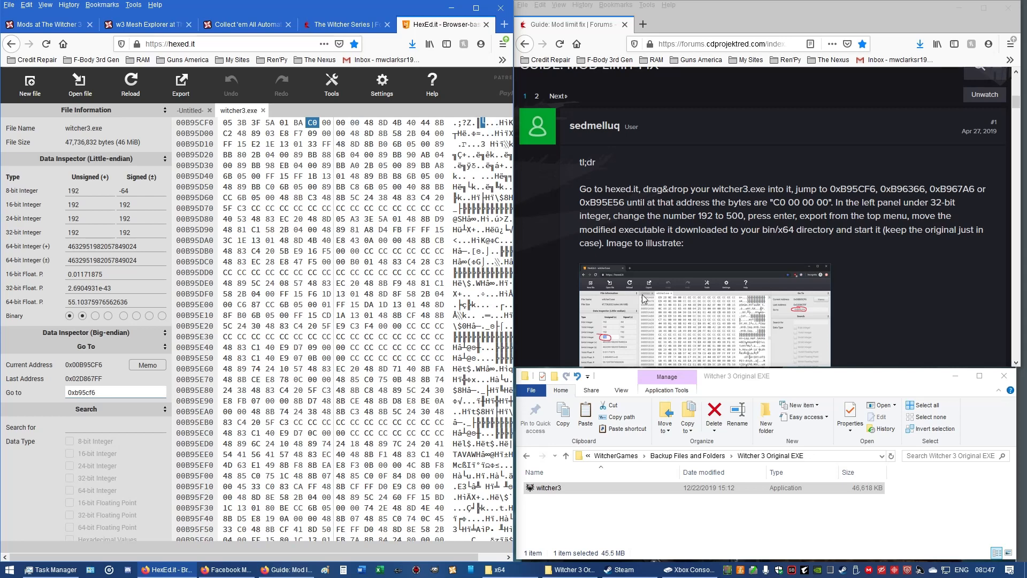
mouse_move(676, 245)
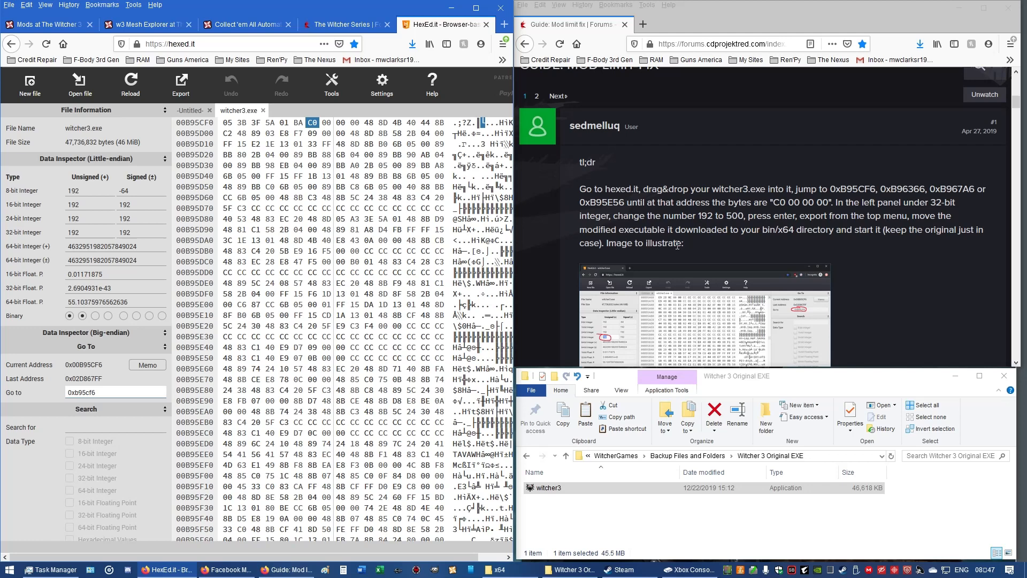
mouse_move(777, 214)
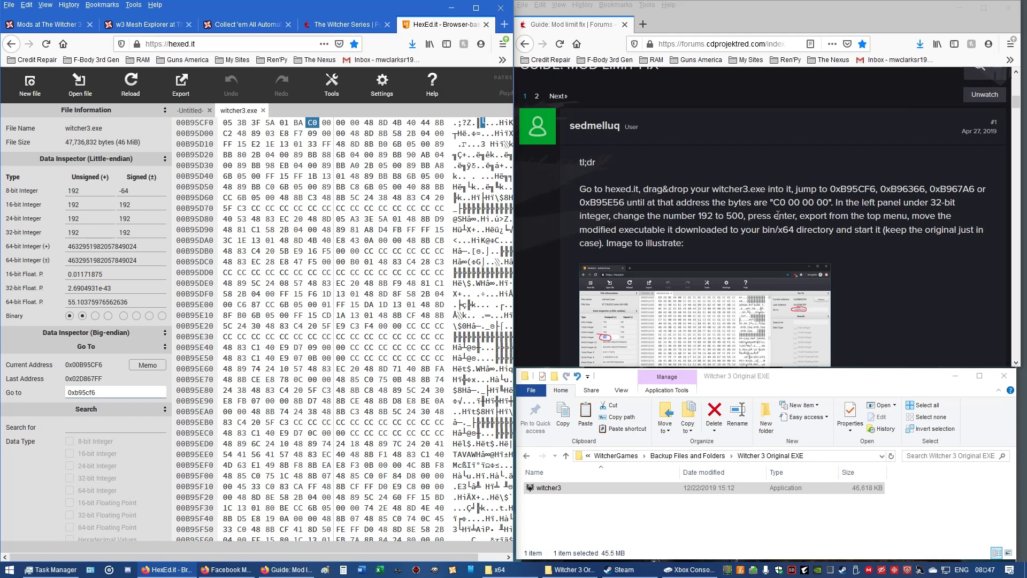
mouse_move(778, 214)
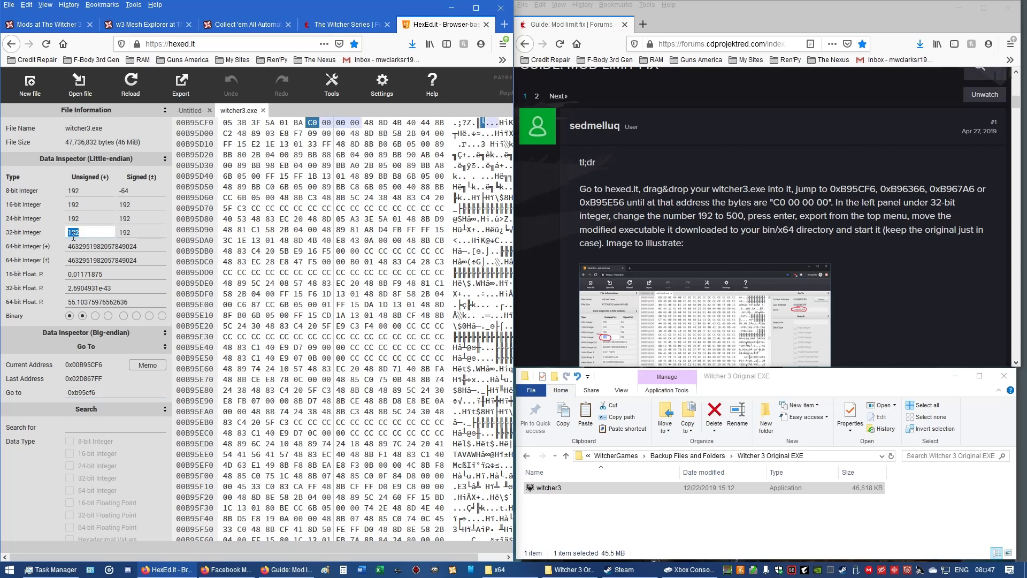
Step: Enter 500 as the 32-bit Integer at offset 0xB95CF6, replacing 192
text(500)
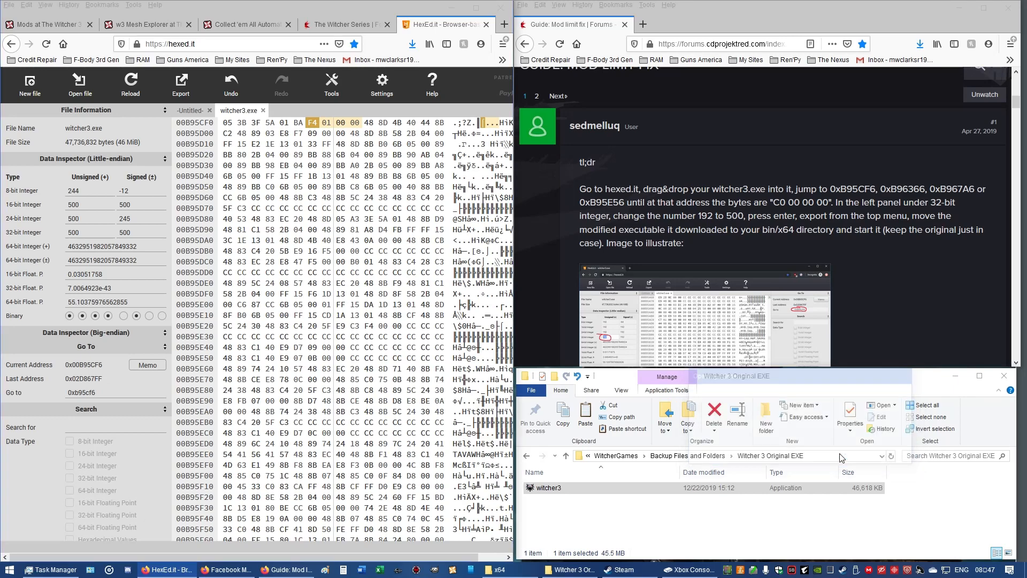
Step: Switch to the forum guide and scroll to its long-version explanation of the 192 limit
click(179, 86)
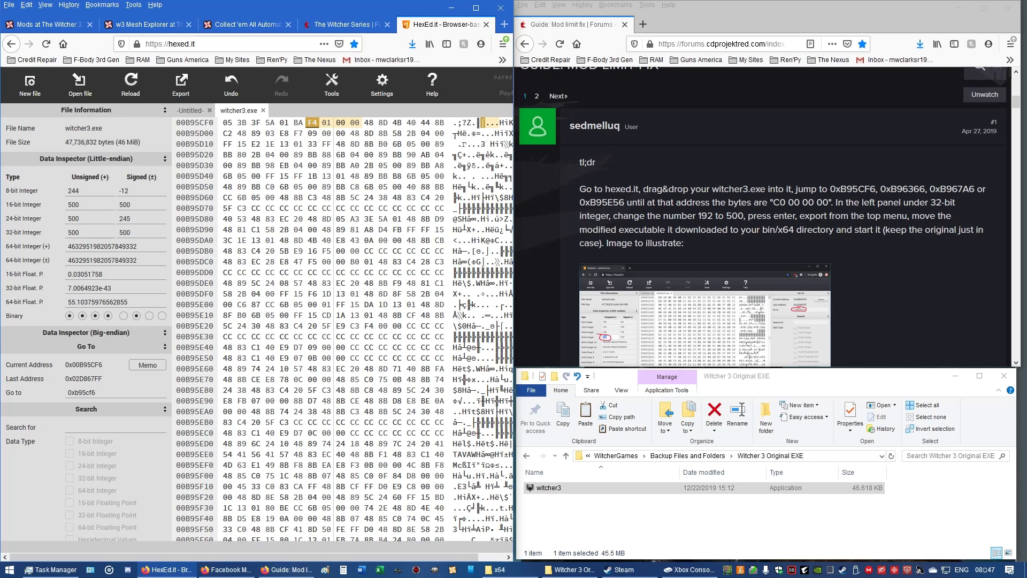
mouse_move(861, 250)
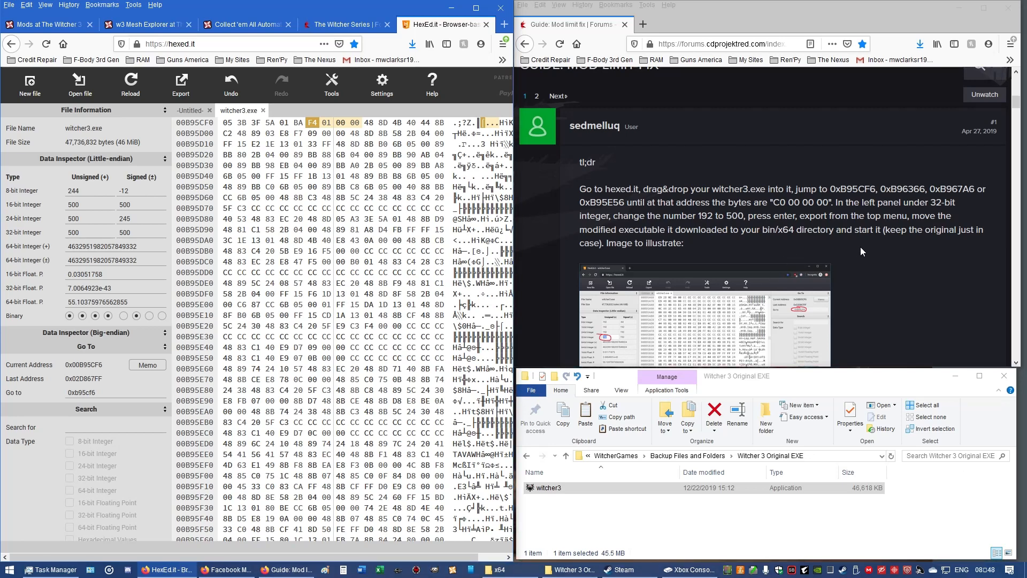
scroll(down, 3)
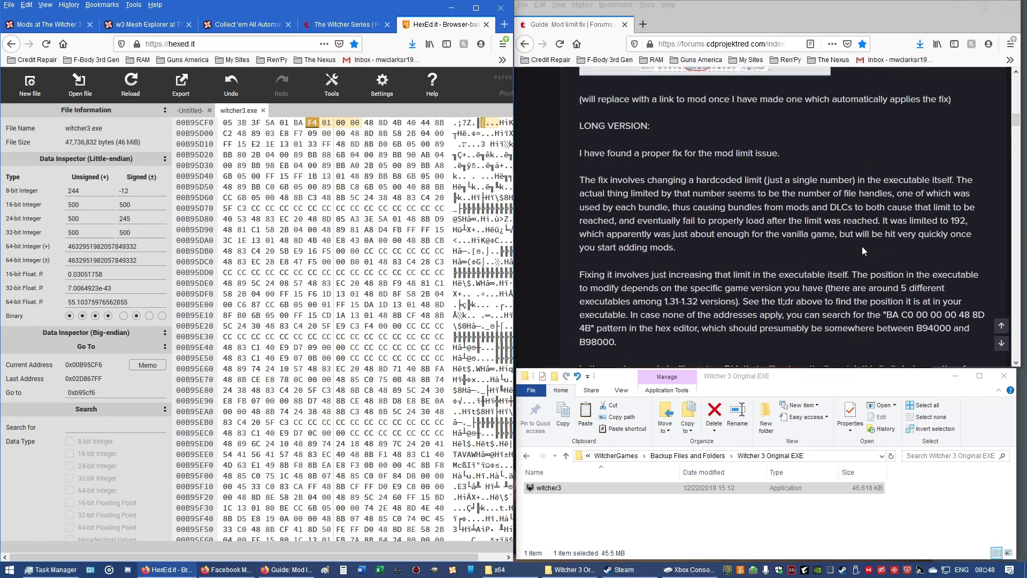
Step: Scroll through the guide's replies to the user posts mentioning 512 and 720
scroll(down, 3)
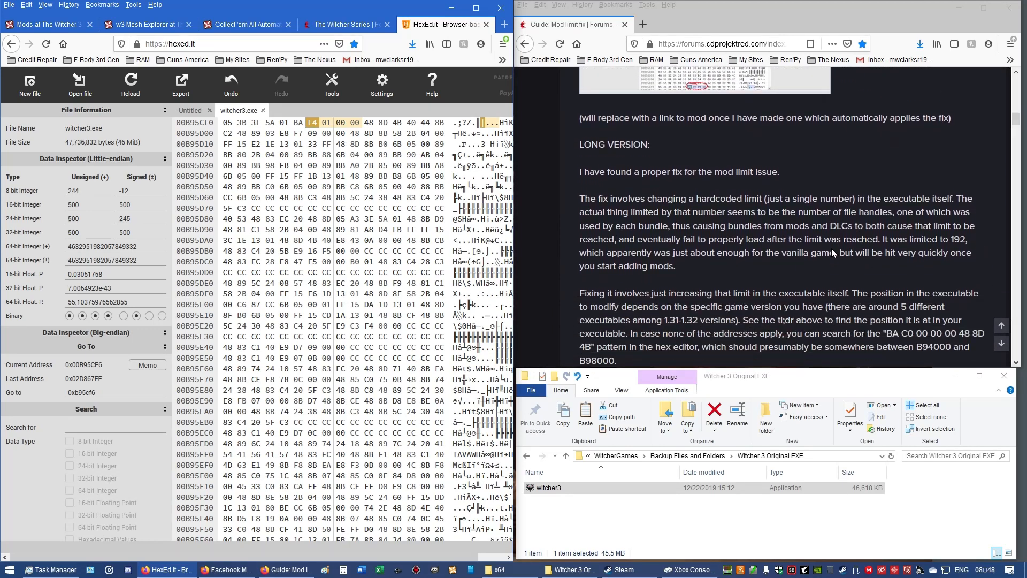
scroll(down, 3)
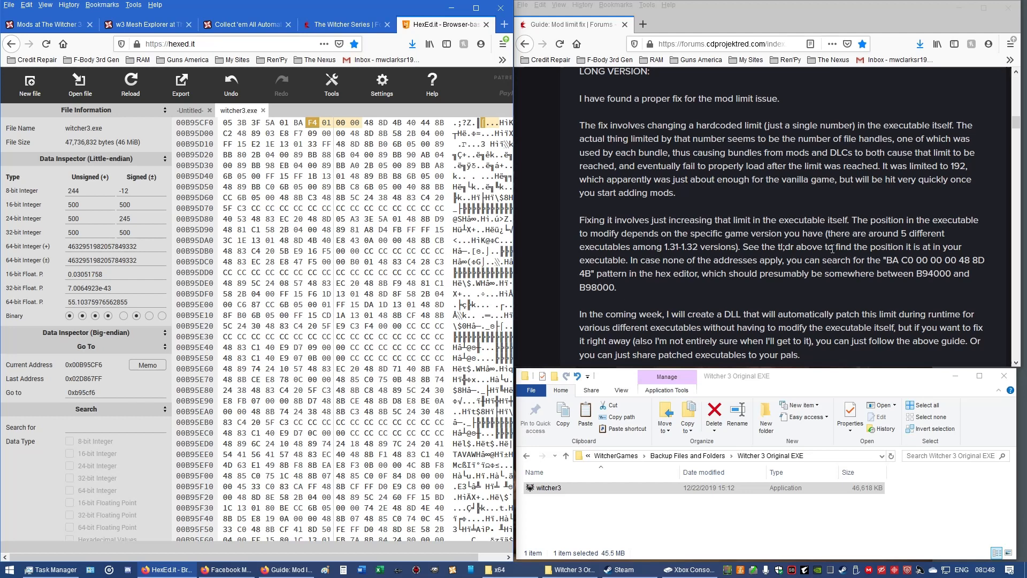
scroll(down, 3)
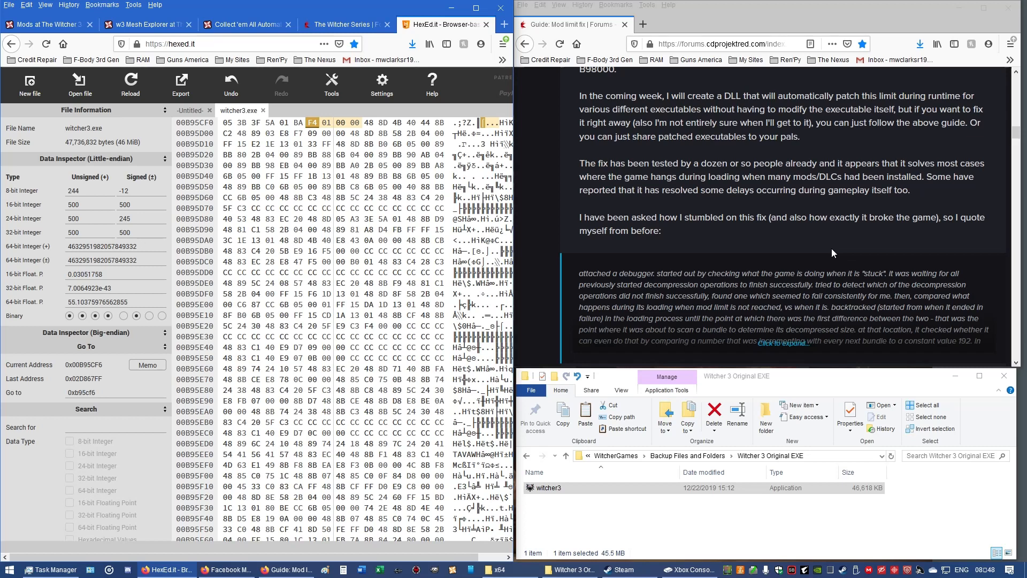
scroll(down, 3)
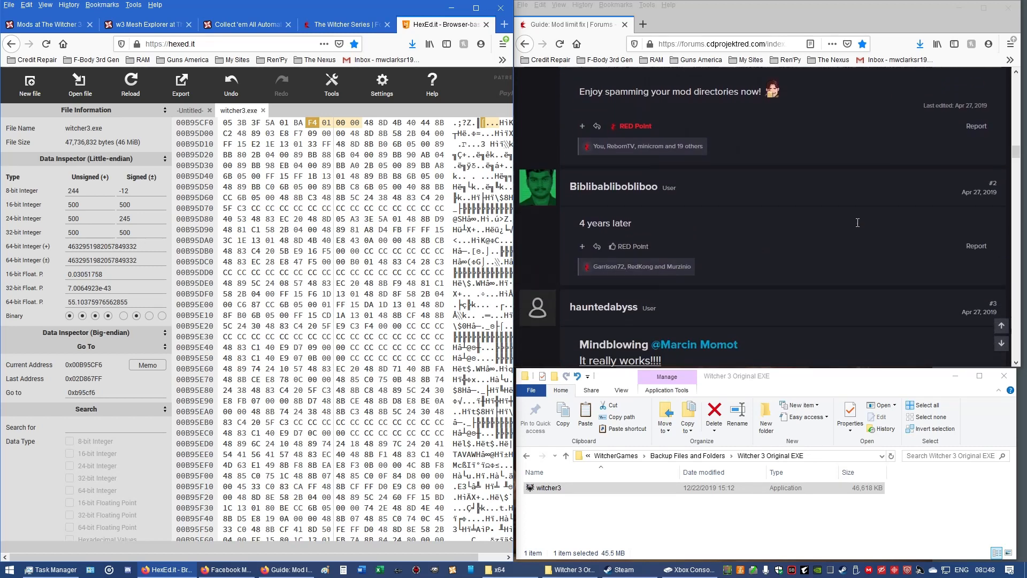
scroll(down, 3)
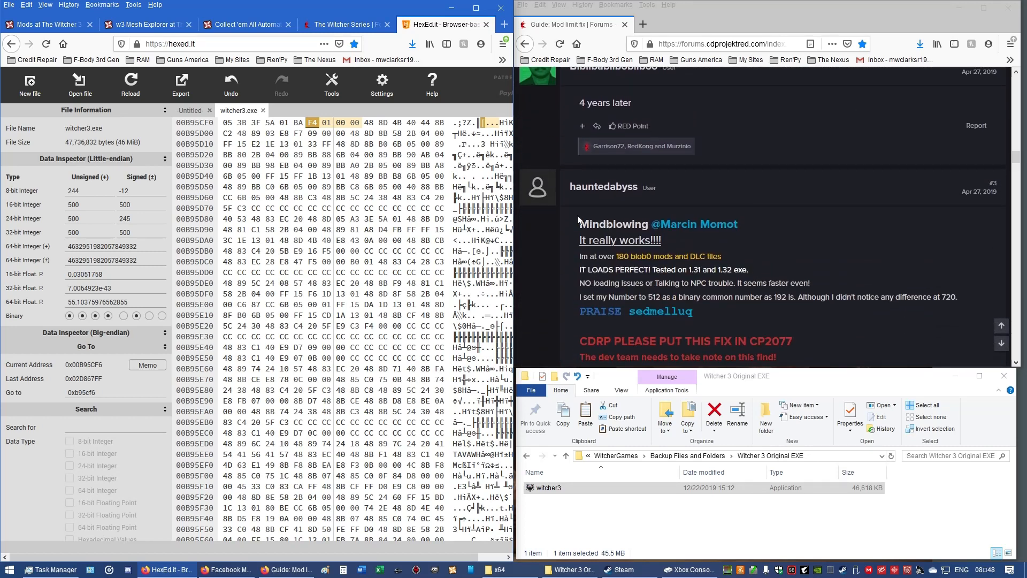
mouse_move(807, 219)
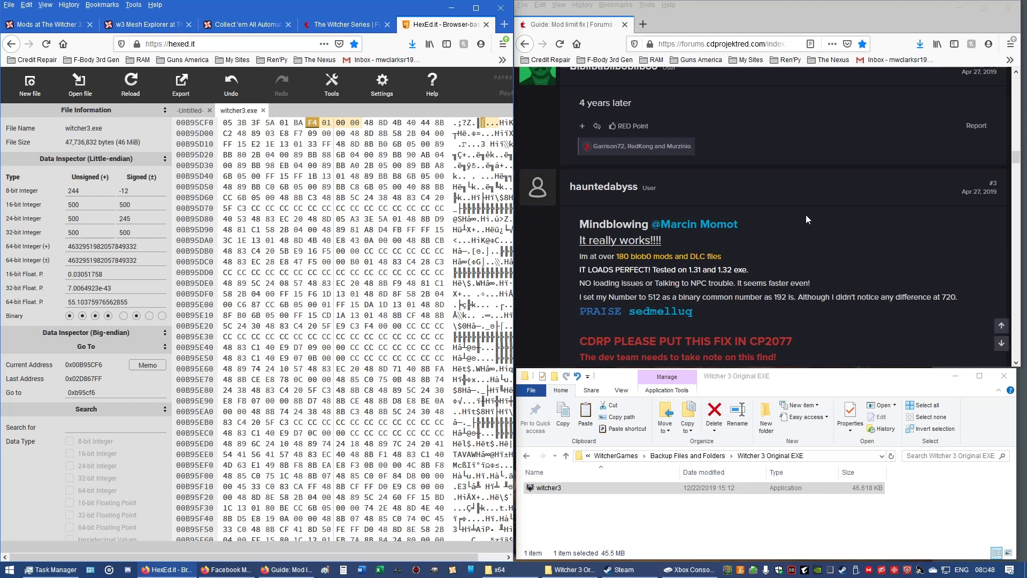
scroll(down, 3)
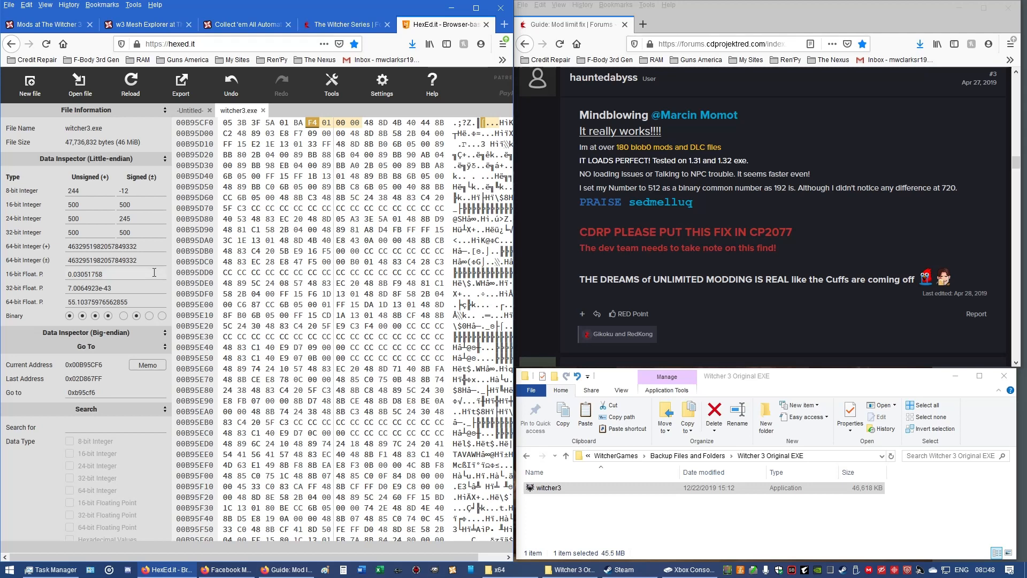
mouse_move(661, 204)
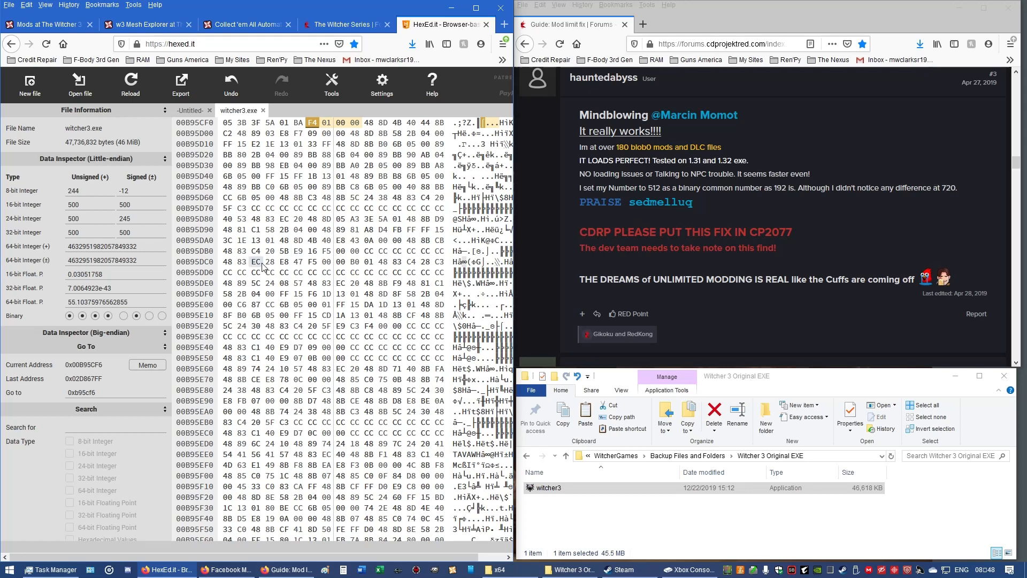
Step: Replace the 500 at 0xB95CF6, first trying 512, ending with 720 (D0 02 00 00)
double_click(73, 232)
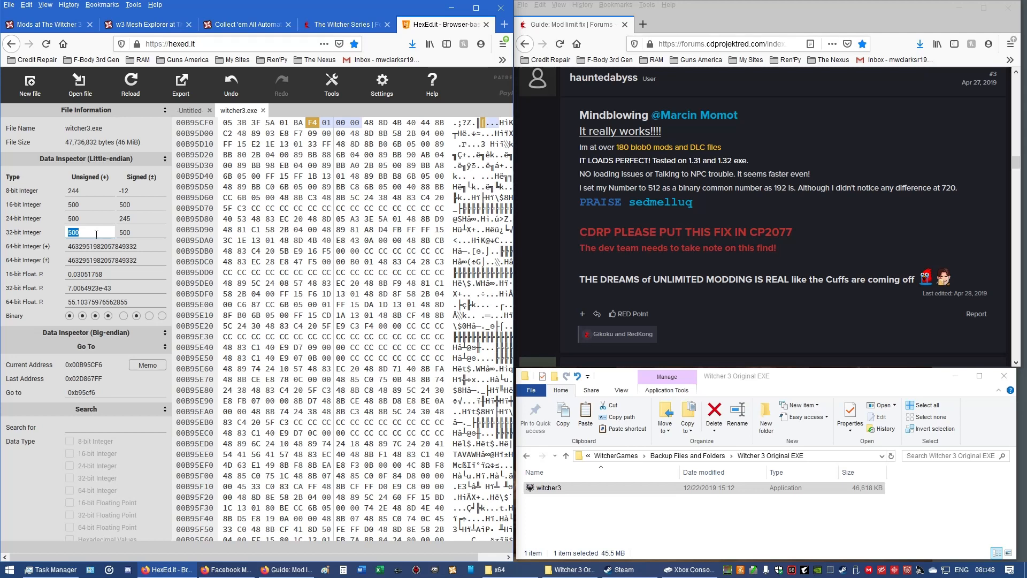
text(512)
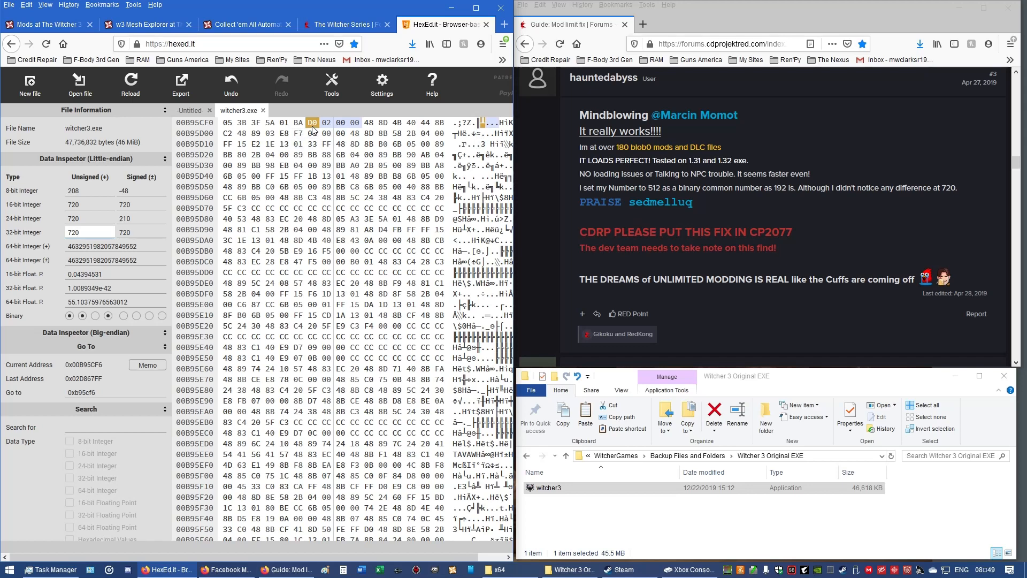
mouse_move(349, 129)
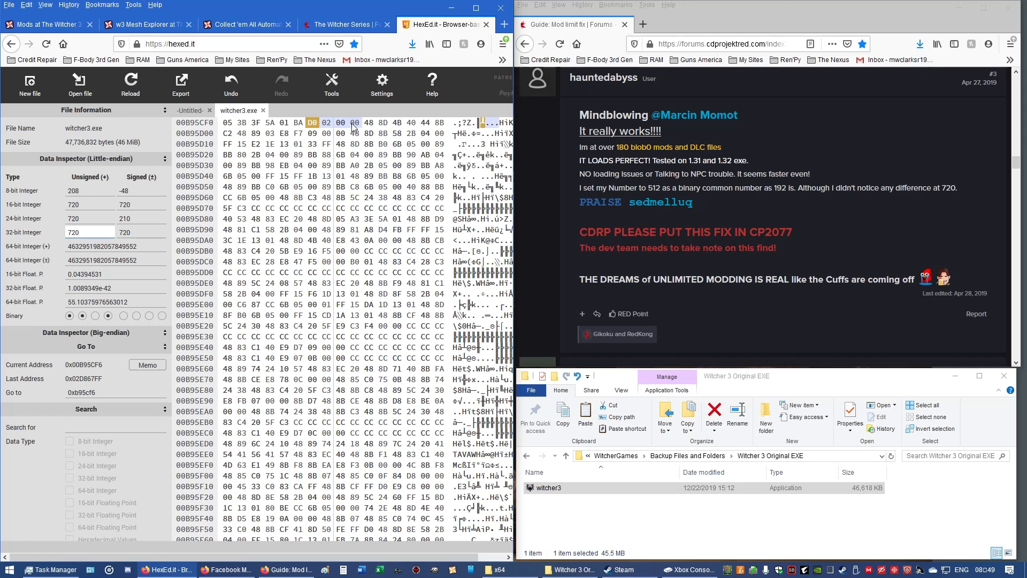
click(78, 233)
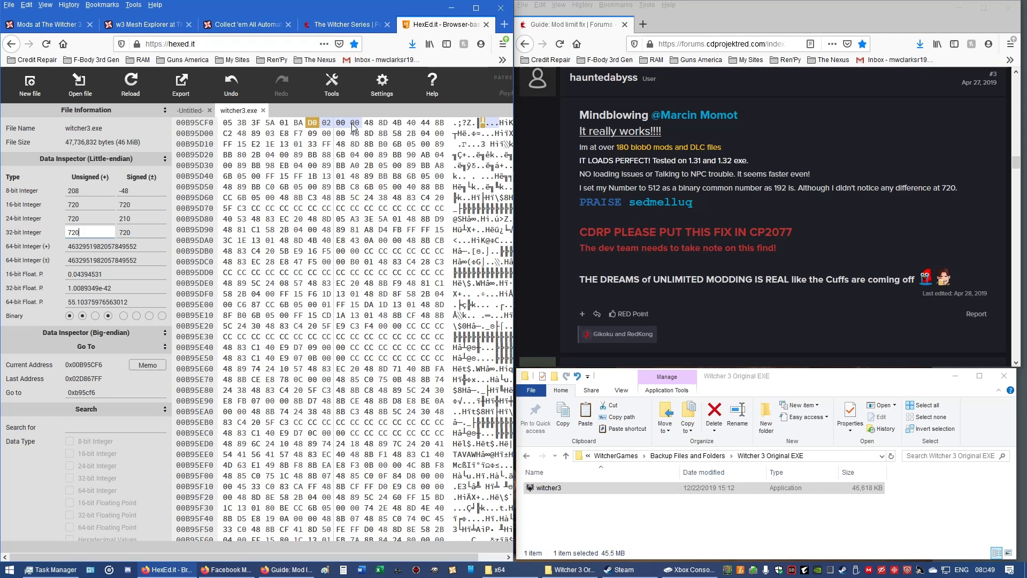